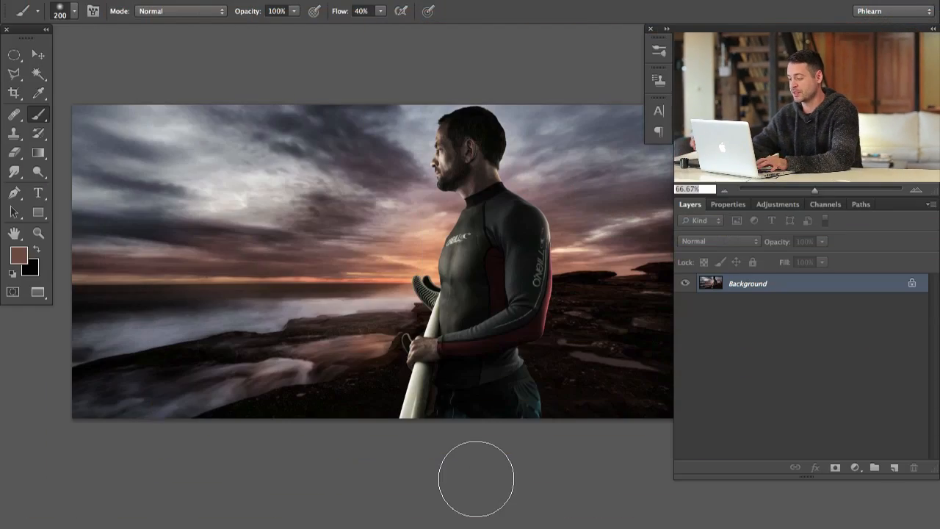
mouse_move(483, 332)
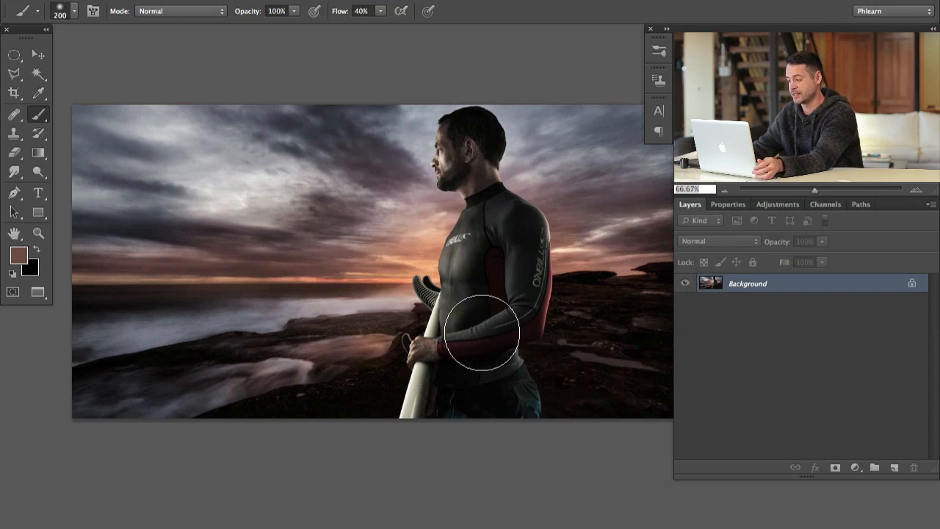
mouse_move(470, 330)
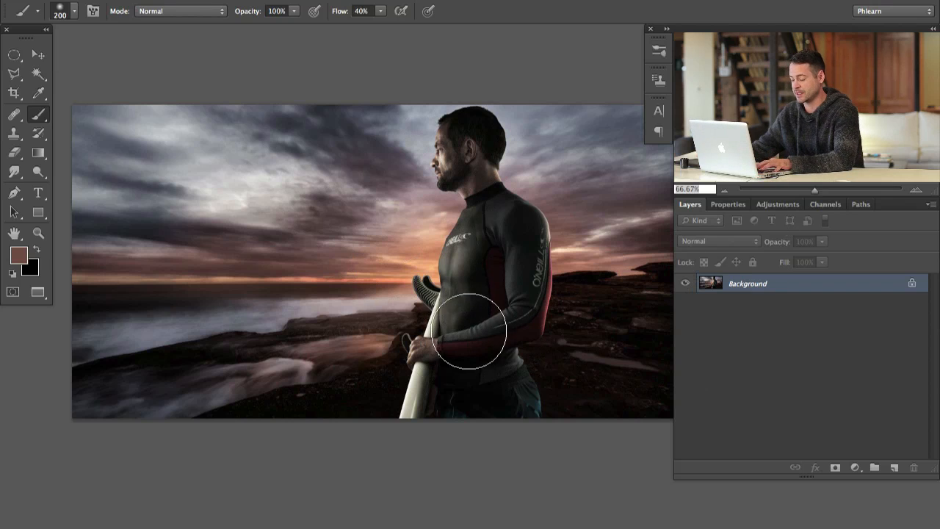
mouse_move(484, 252)
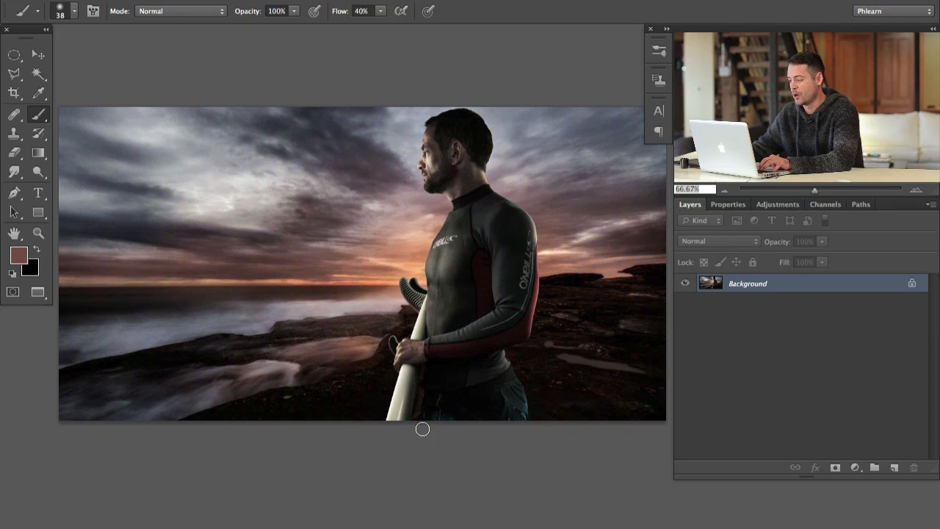
mouse_move(490, 252)
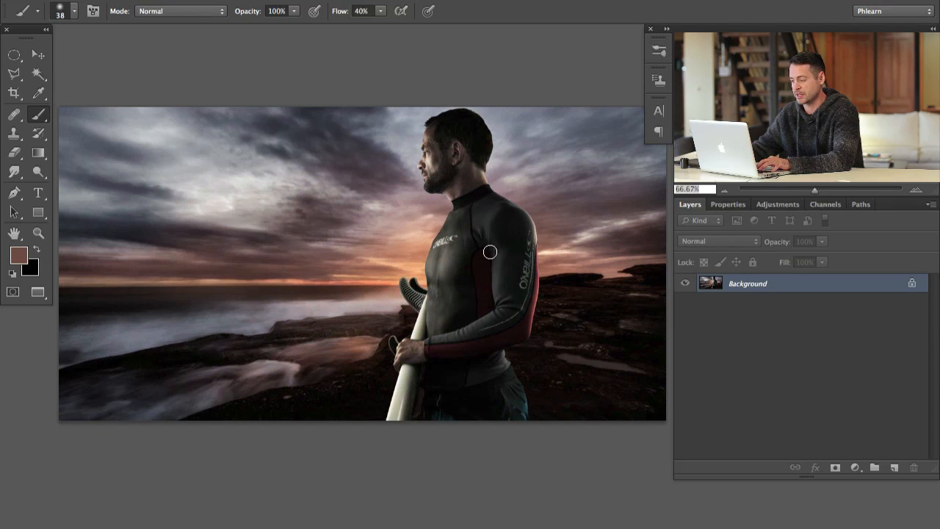
mouse_move(575, 261)
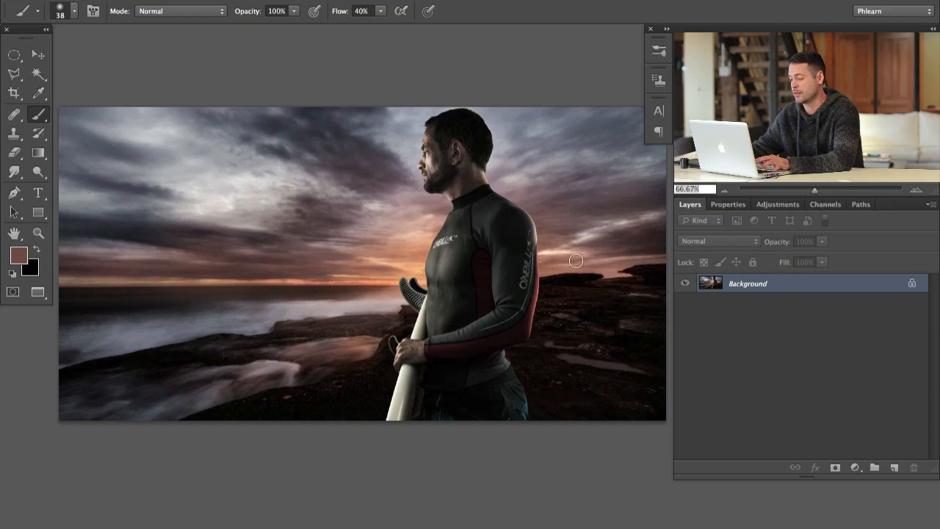
mouse_move(390, 224)
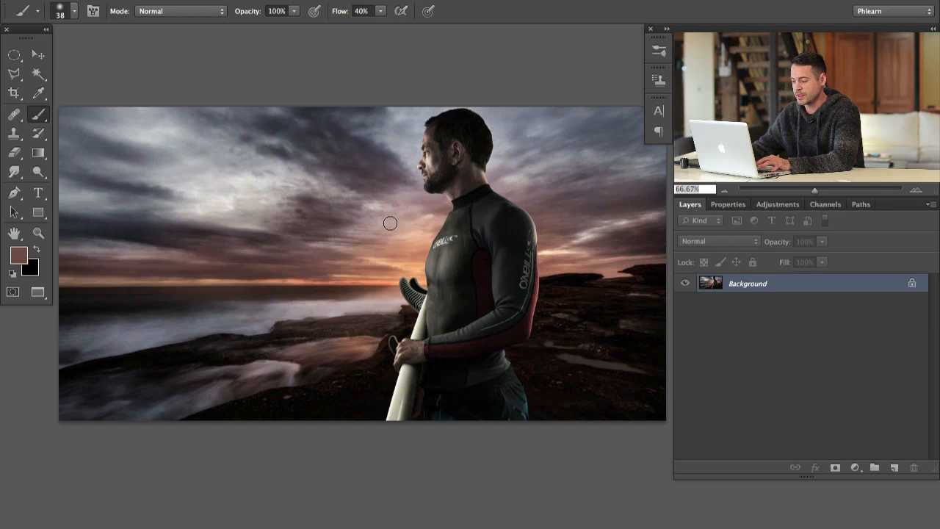
mouse_move(413, 245)
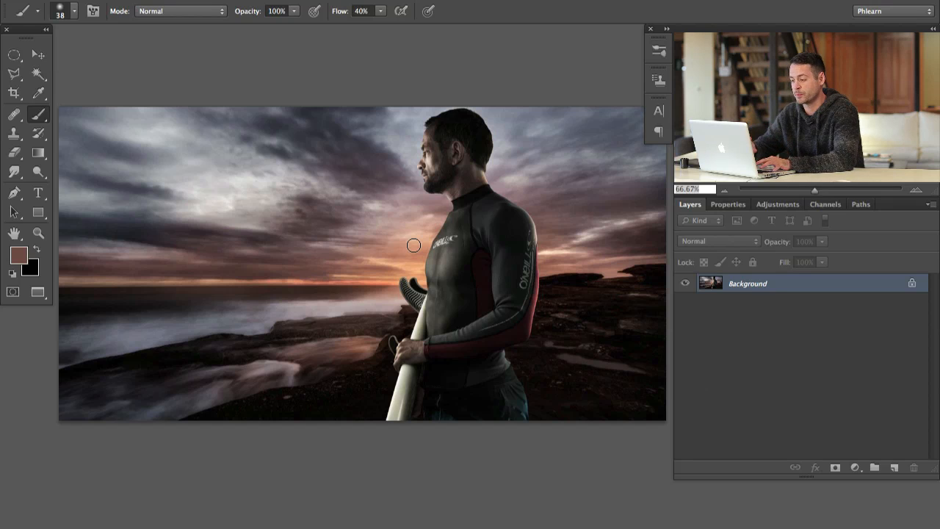
mouse_move(443, 95)
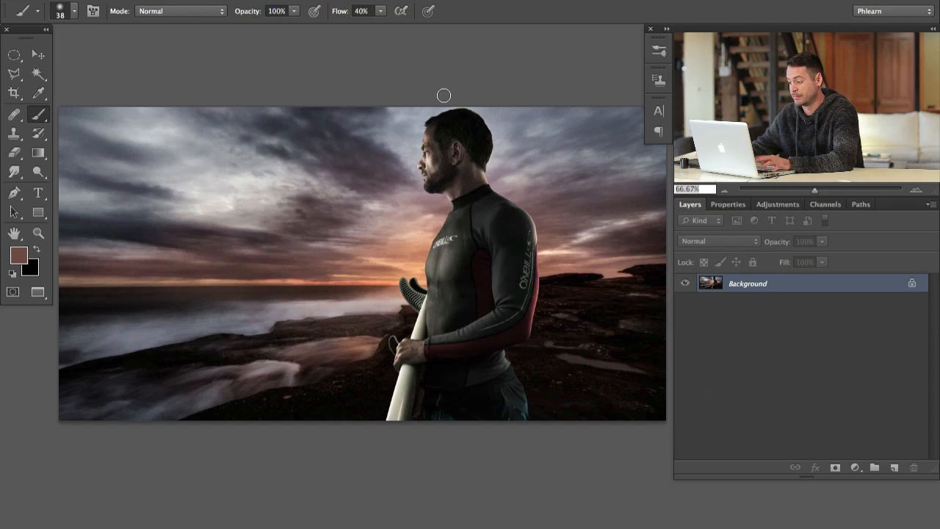
mouse_move(387, 253)
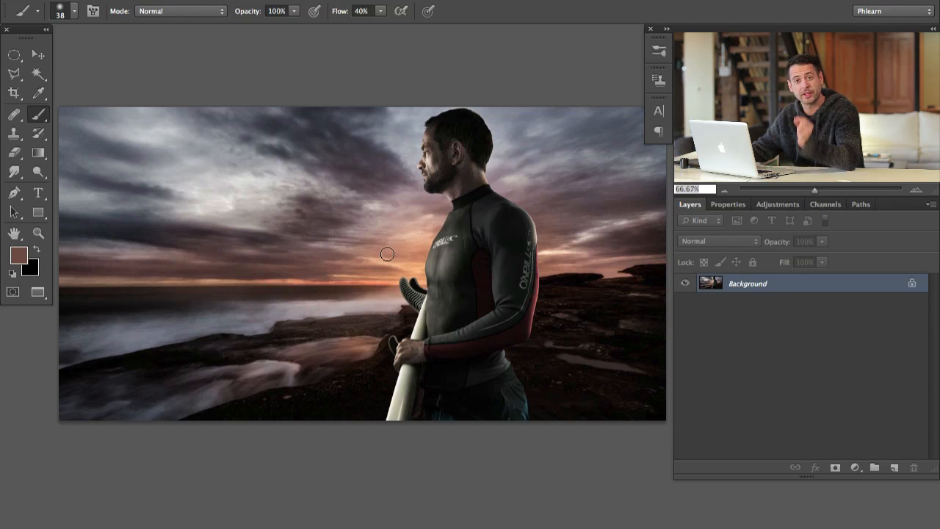
mouse_move(218, 240)
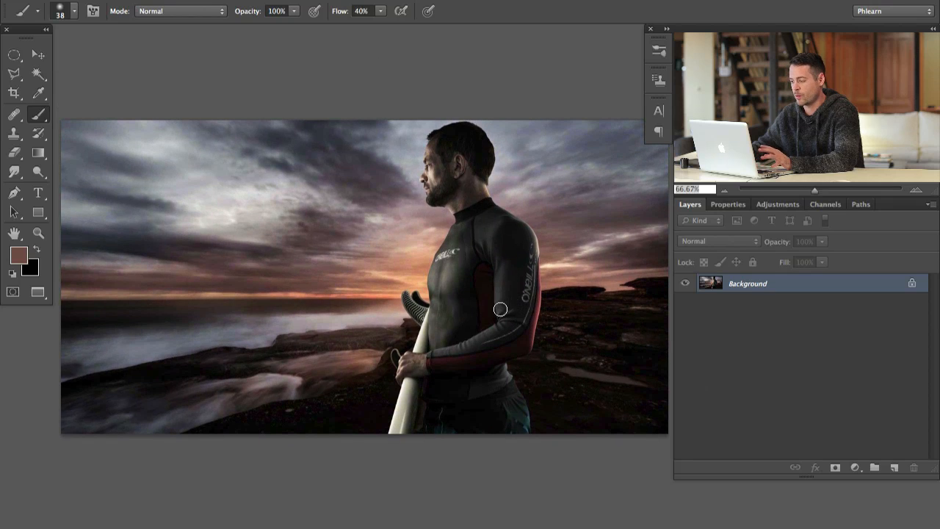
mouse_move(477, 276)
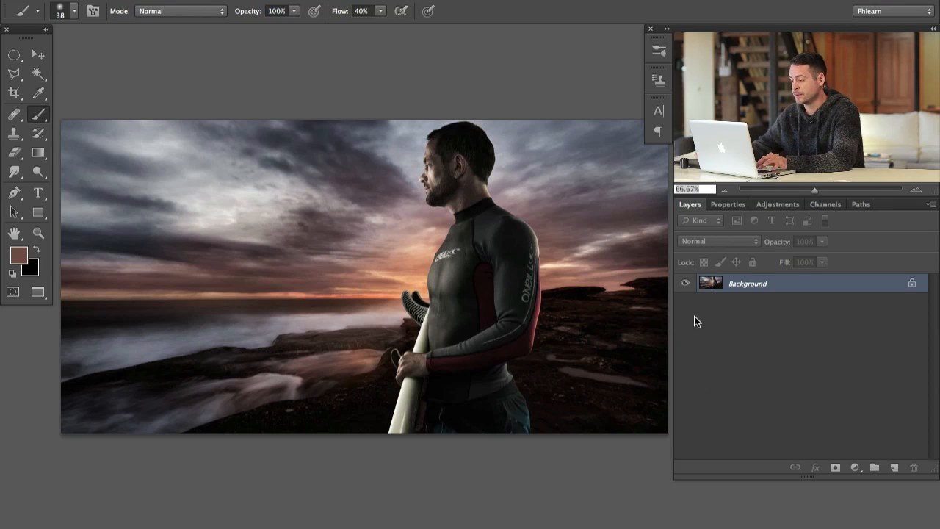
Step: Add a Channel Mixer, then a red Solid Color fill layer blended as Hue
click(855, 467)
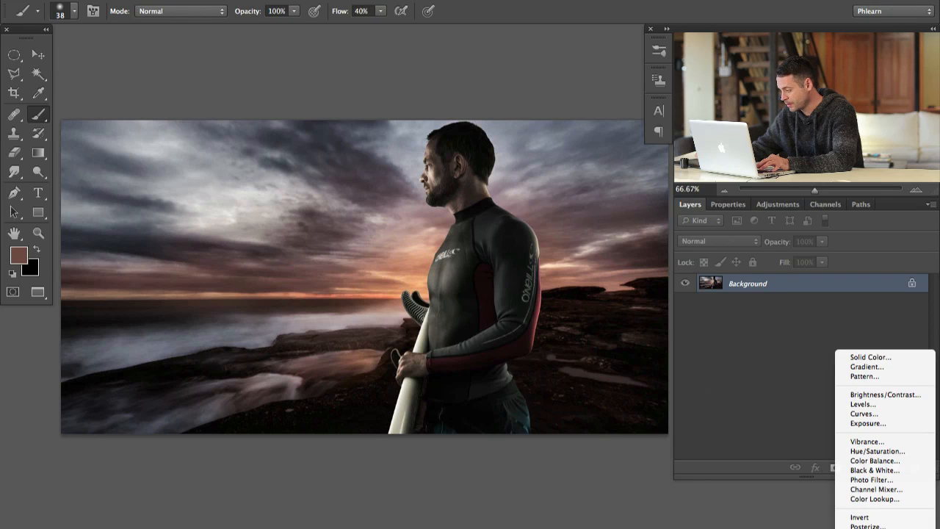
click(876, 489)
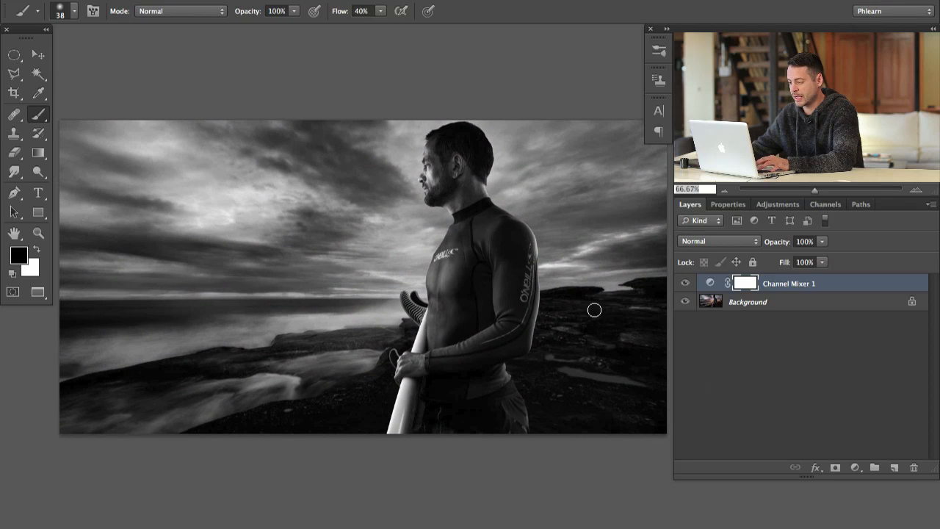
mouse_move(613, 285)
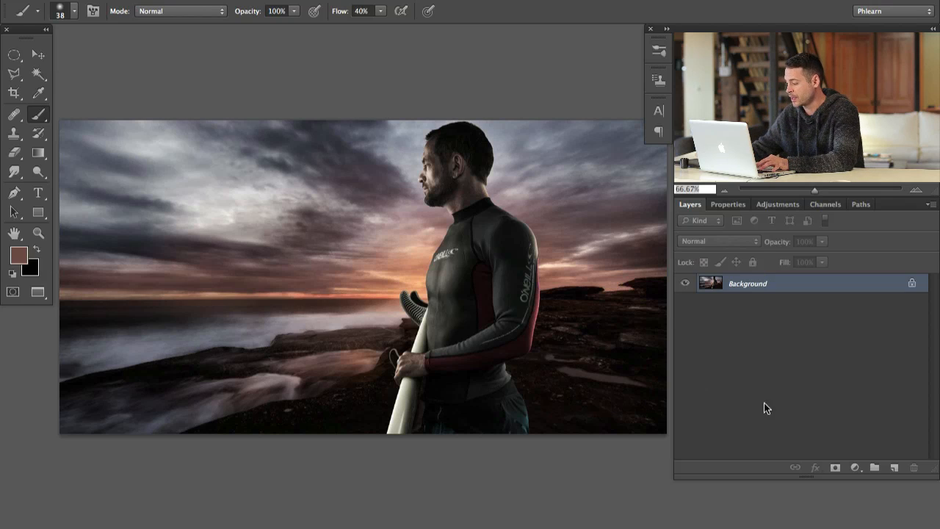
mouse_move(894, 468)
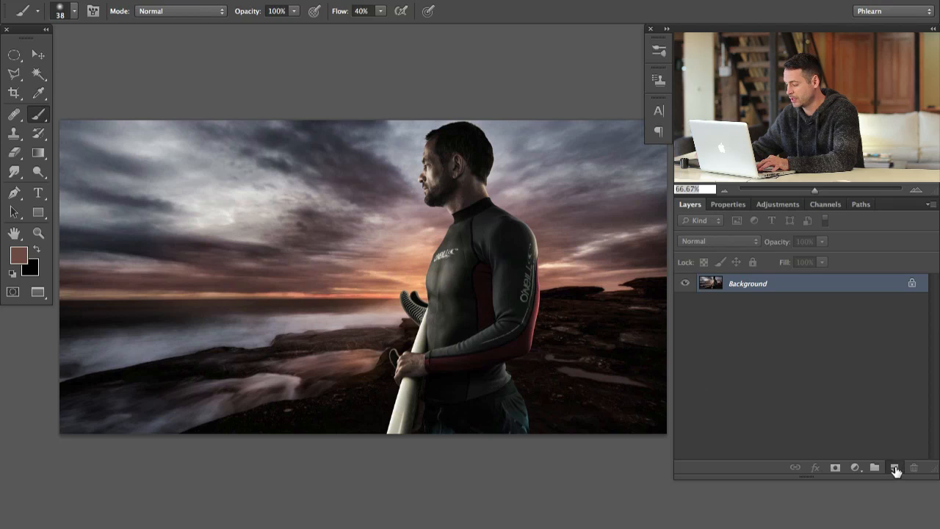
click(854, 467)
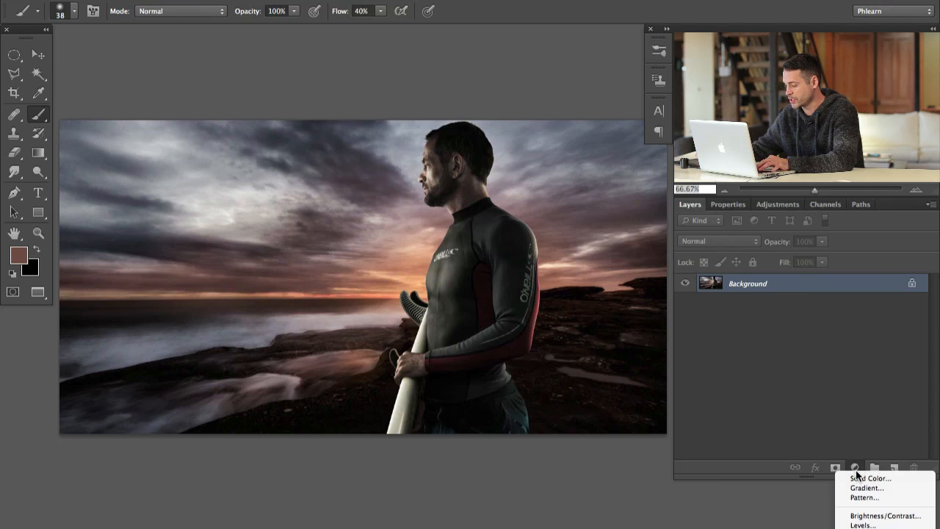
click(869, 478)
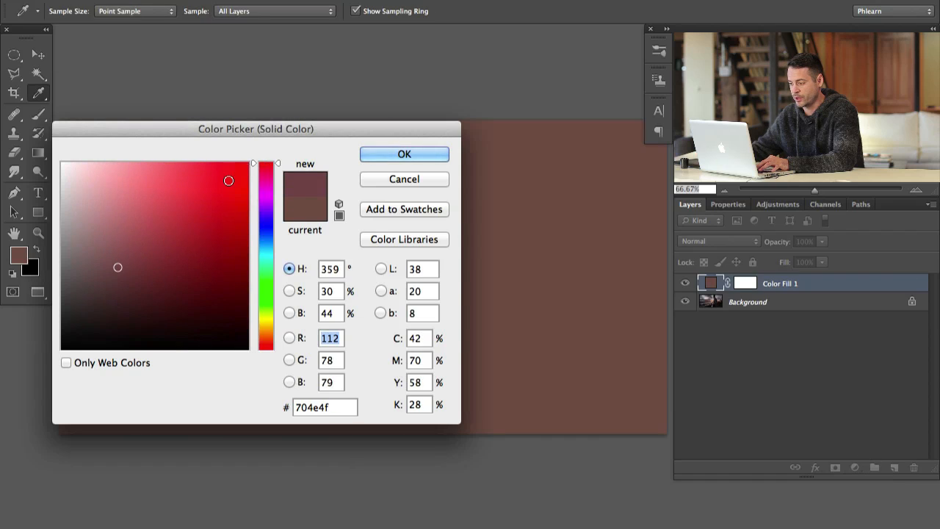
click(404, 154)
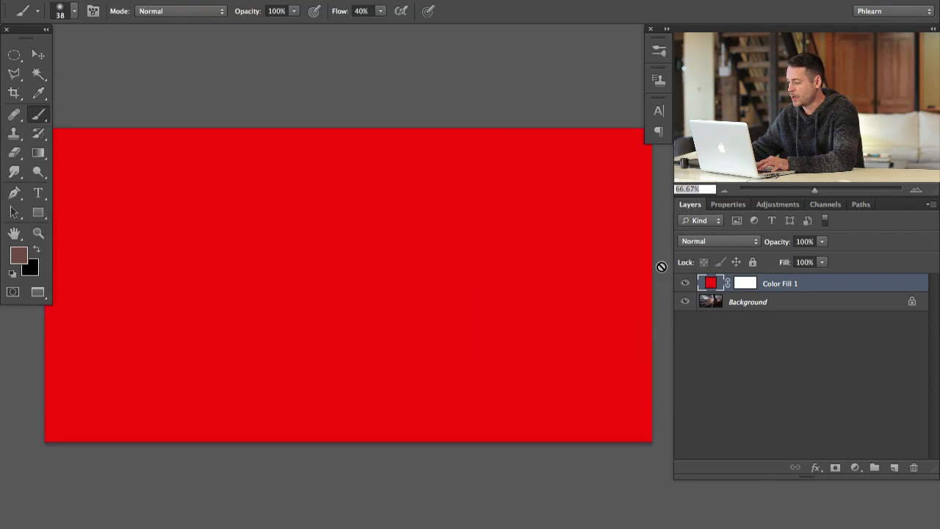
click(718, 241)
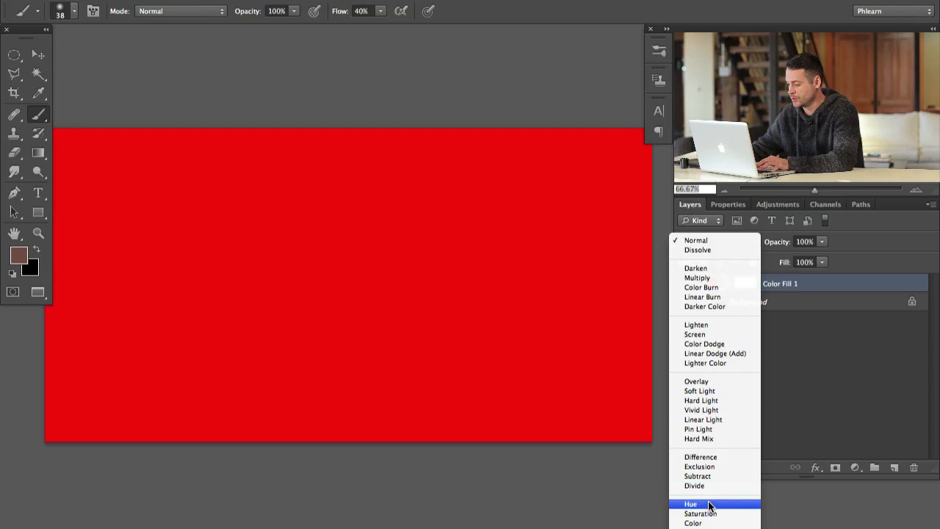
click(691, 503)
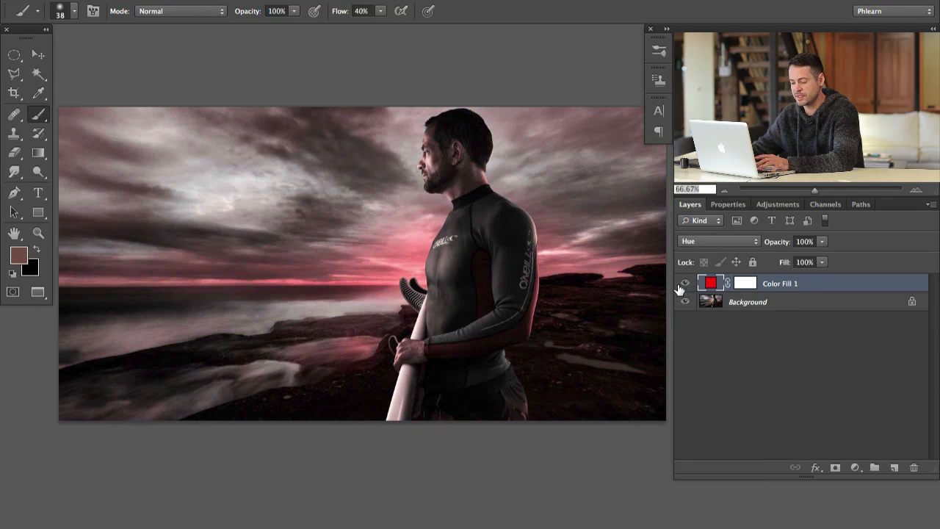
Step: Hide and reshow the red Hue Color Fill layer to compare the pink tint
click(683, 283)
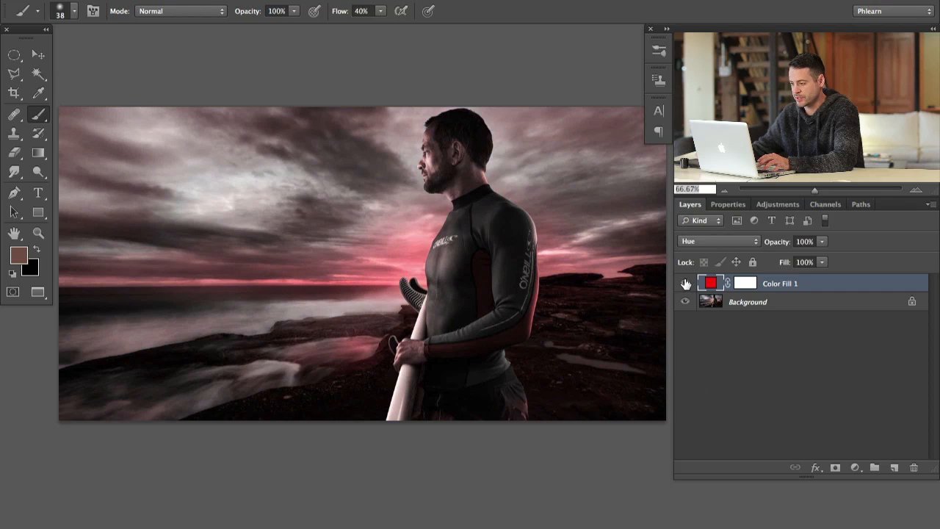
click(685, 283)
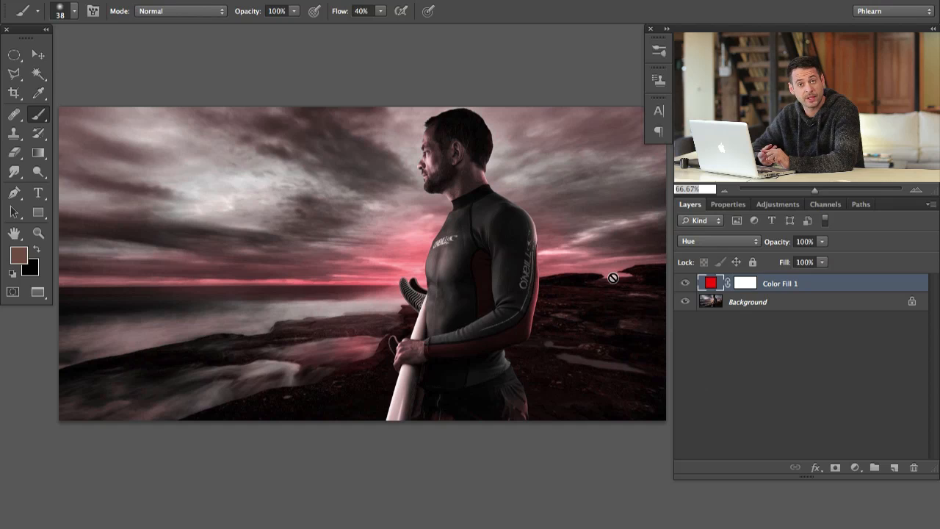
mouse_move(415, 243)
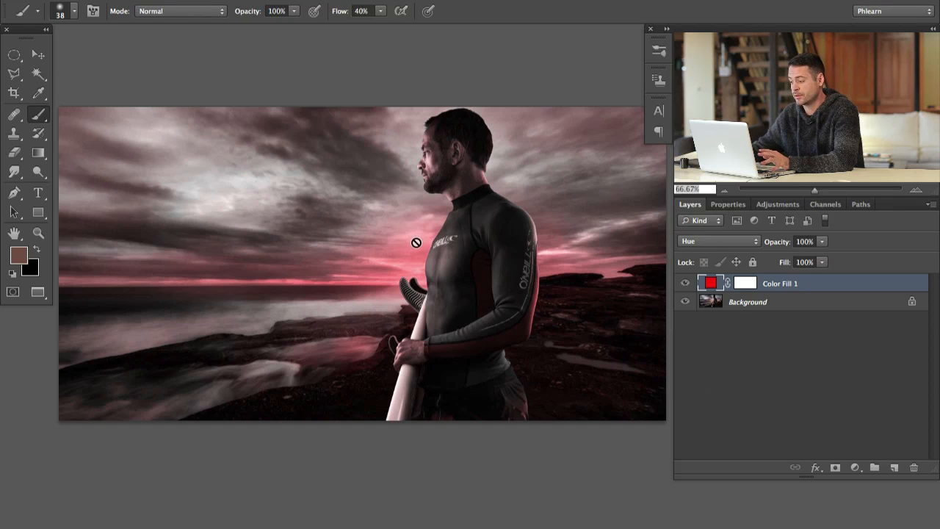
mouse_move(409, 249)
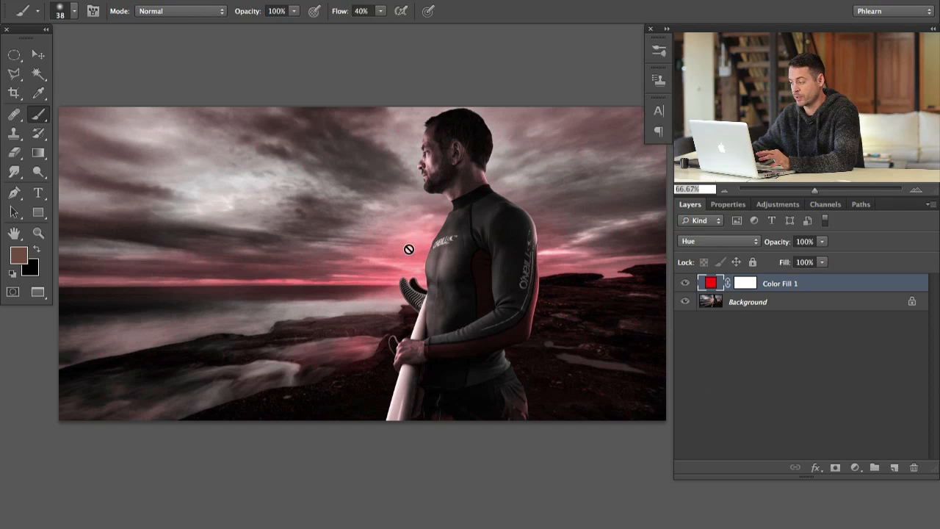
Step: Add an empty layer above the colour fill and choose bright green as foreground colour
click(873, 467)
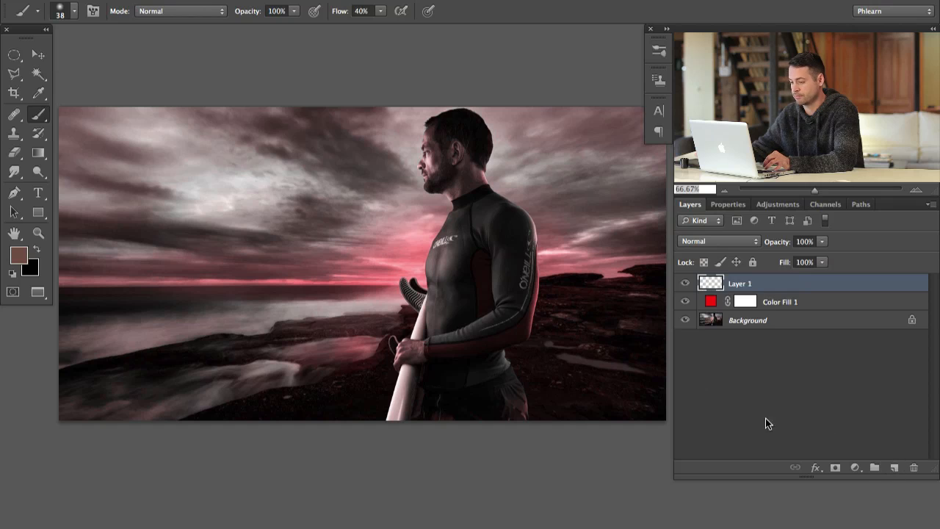
click(18, 255)
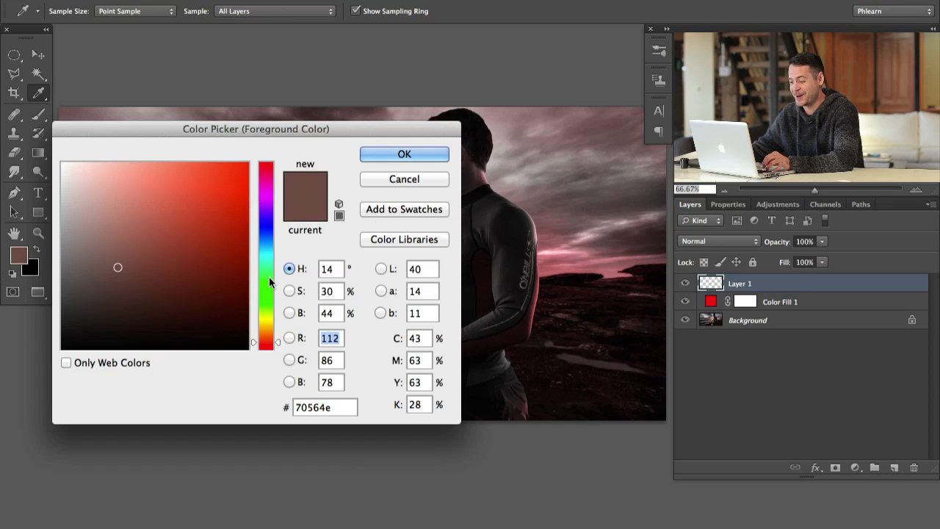
click(404, 154)
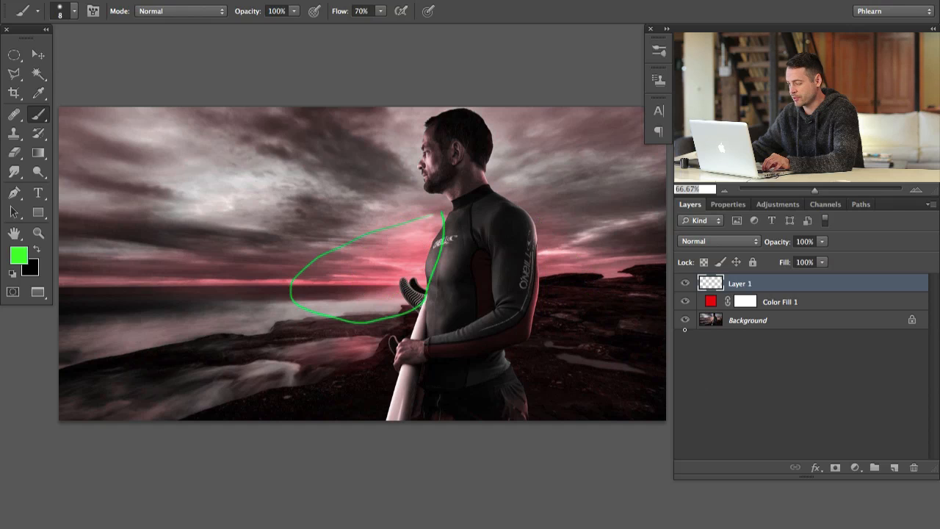
Step: Toggle the red fill to compare, then sketch green light-flow loops over the sky and surfer
click(684, 302)
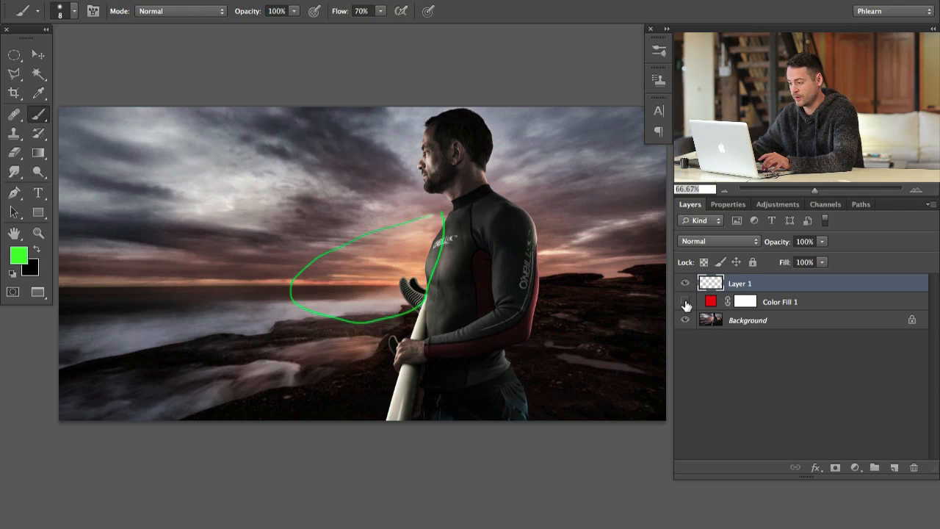
click(684, 301)
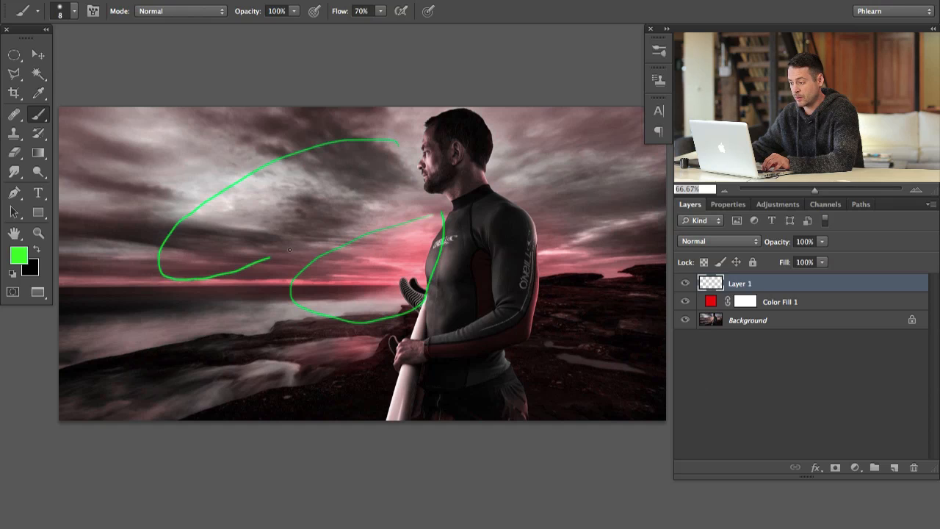
drag(440, 213, 661, 279)
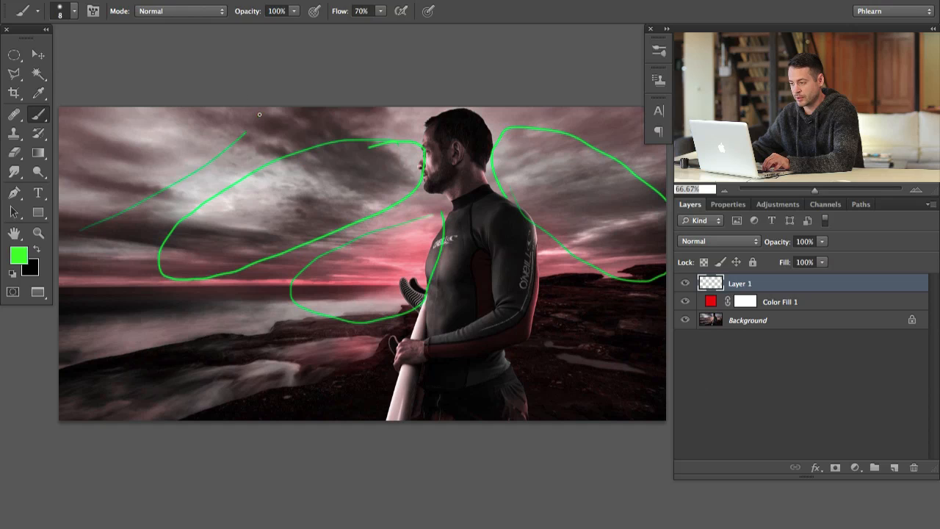
drag(146, 110, 110, 176)
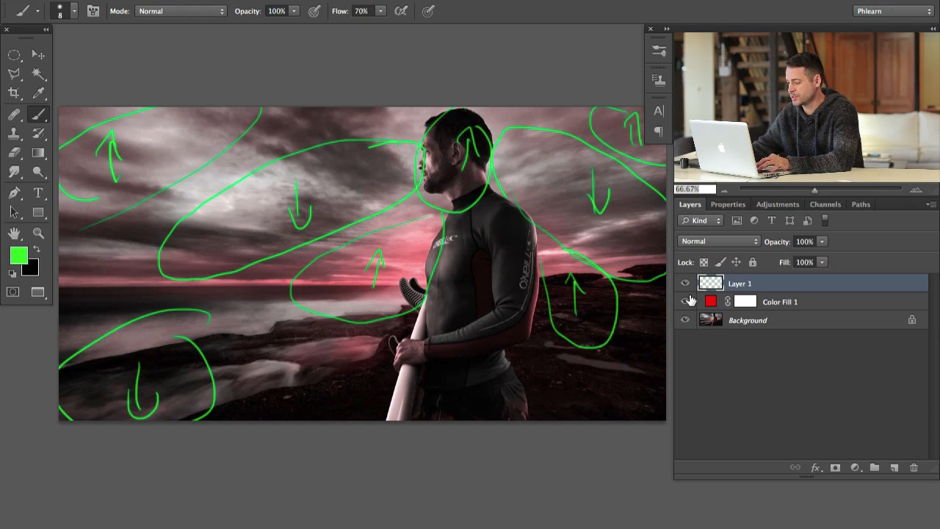
Step: Clear the green light-flow sketch strokes from Layer 1
click(684, 283)
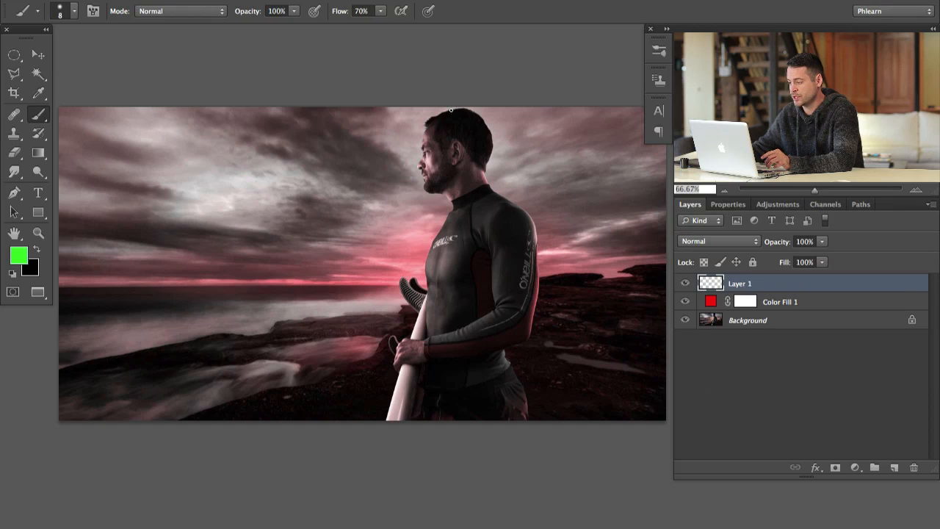
mouse_move(474, 295)
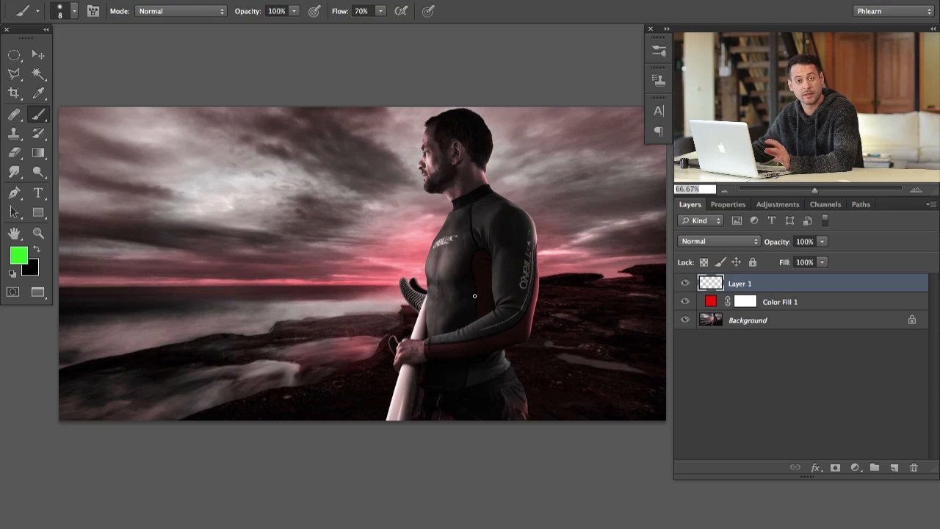
drag(459, 129, 508, 415)
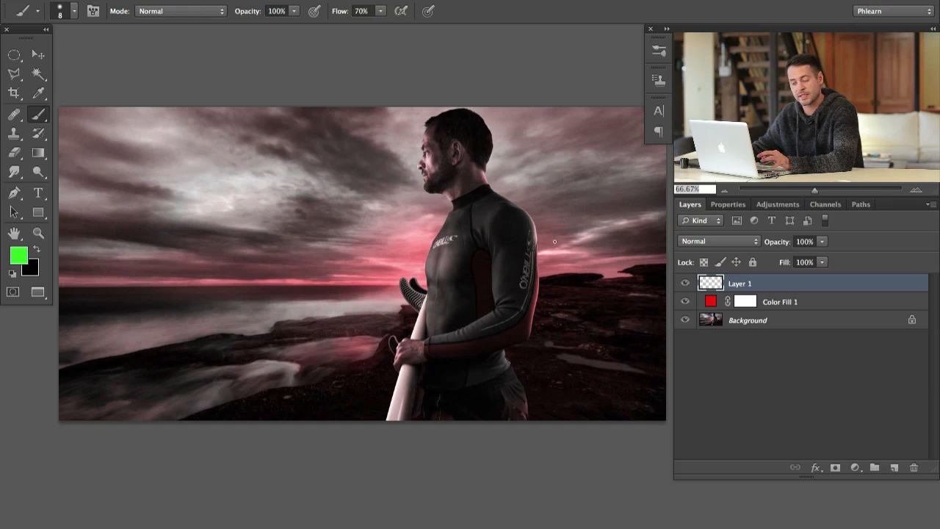
mouse_move(392, 243)
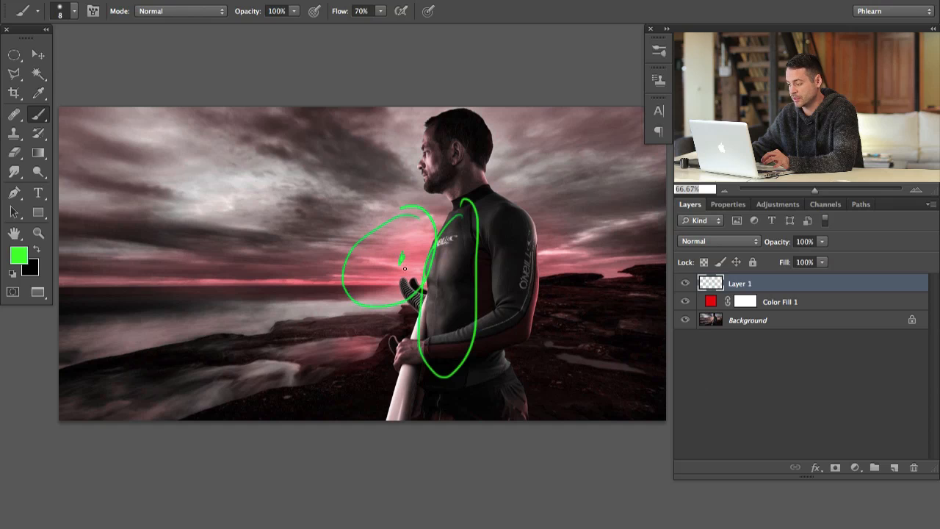
Step: Sketch green loops around the surfer's chest on Layer 1
drag(403, 268, 437, 293)
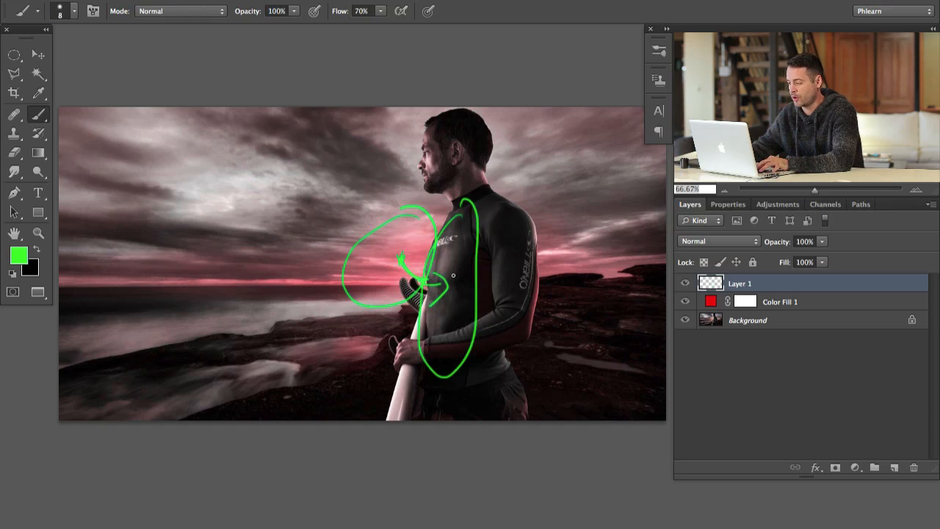
mouse_move(495, 238)
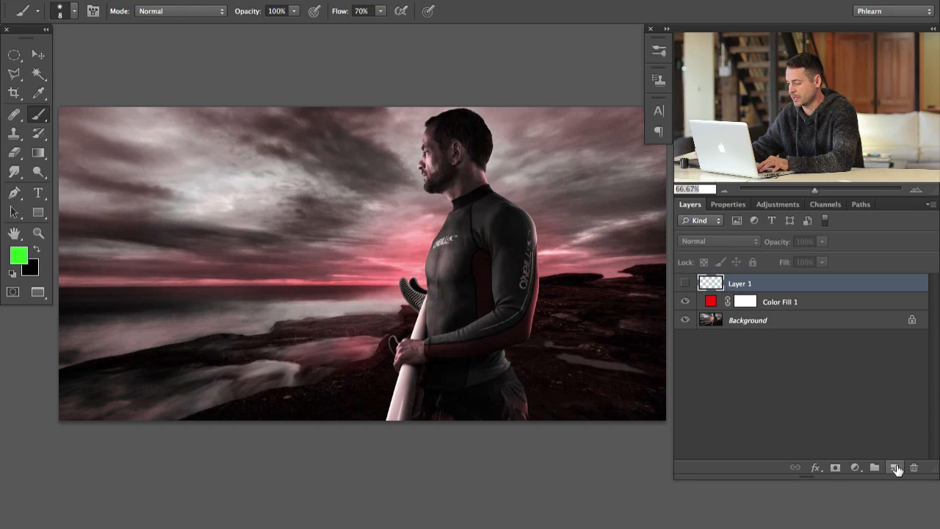
Step: Delete the green sketch layer and hide the red Color Fill 1 layer
click(894, 467)
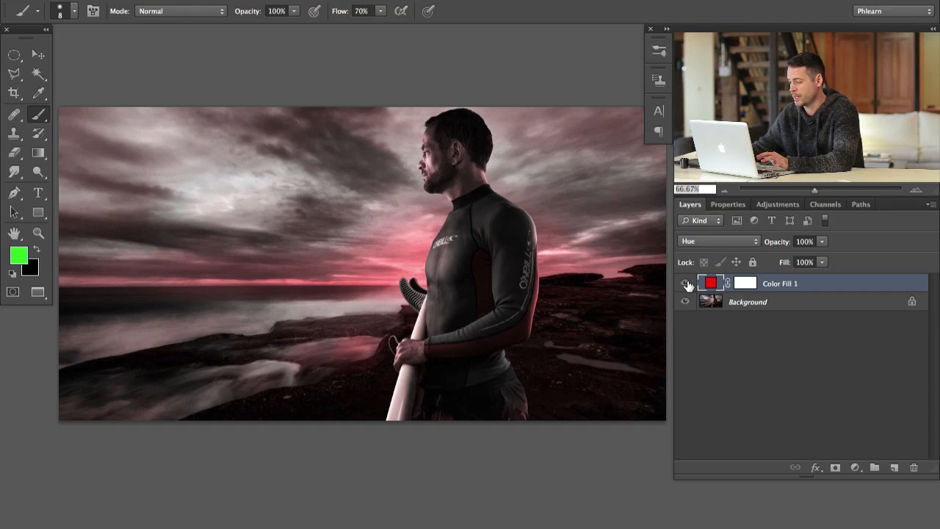
click(685, 282)
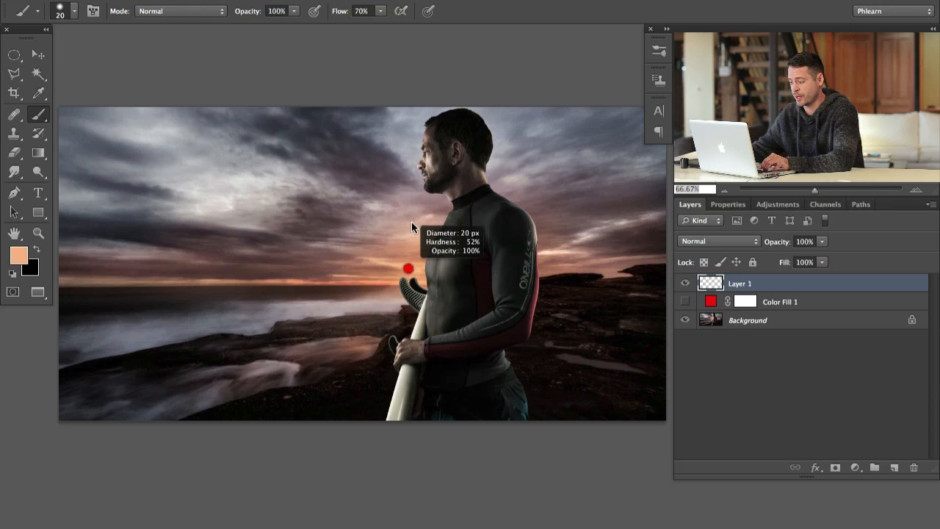
Step: Enlarge the brush and paint peach light across the wetsuit chest, torso and board
drag(407, 268, 407, 253)
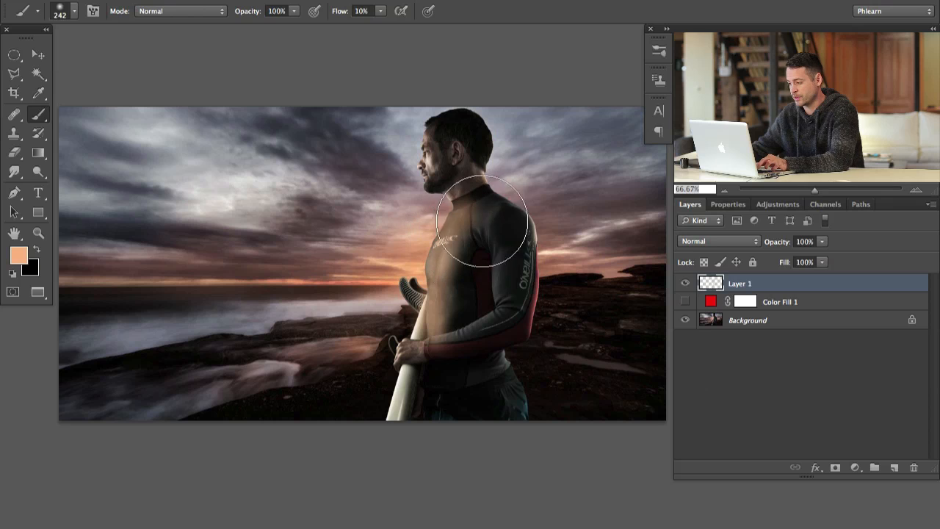
drag(480, 220, 462, 300)
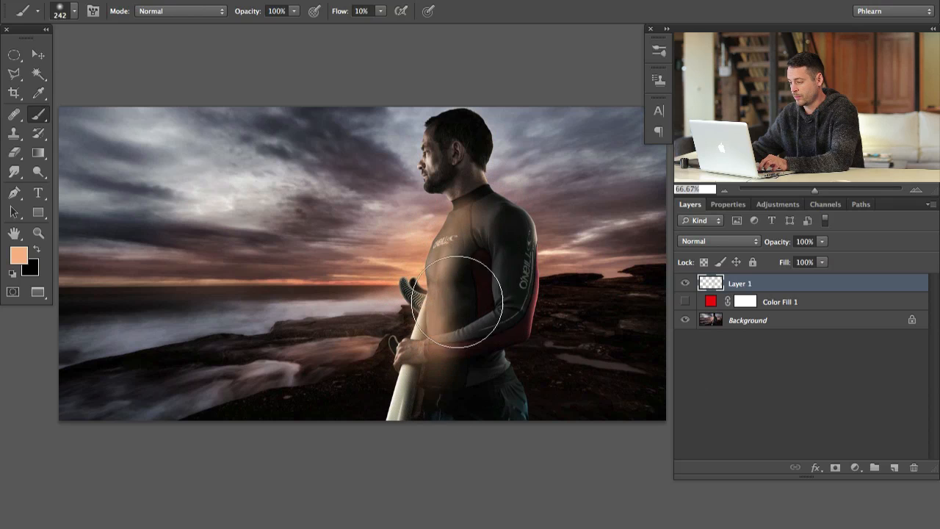
drag(459, 301, 438, 448)
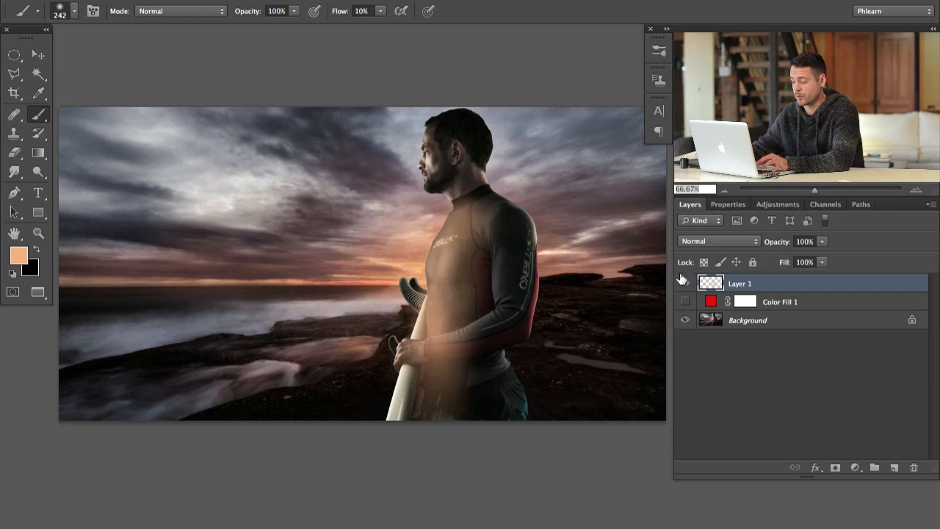
Step: Blend the peach layer as Soft Light, compare it, and set opacity to 48%
click(718, 241)
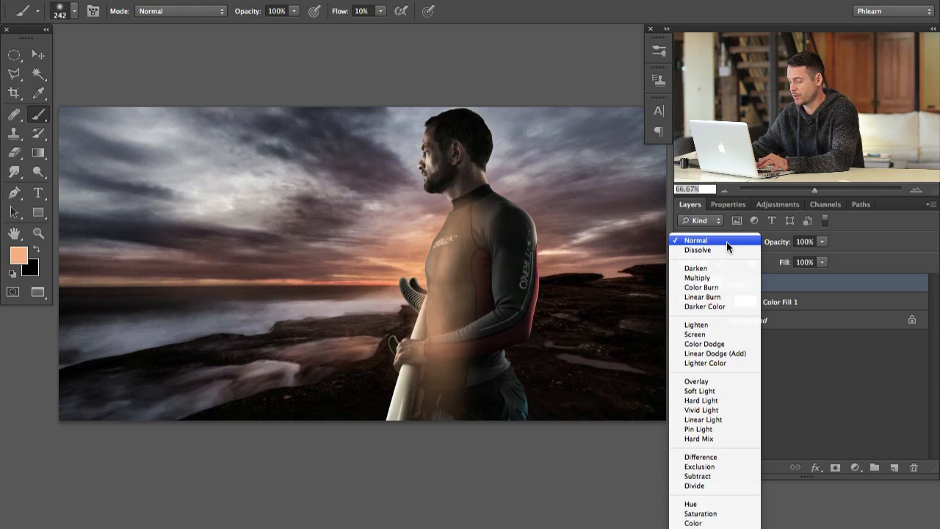
click(698, 390)
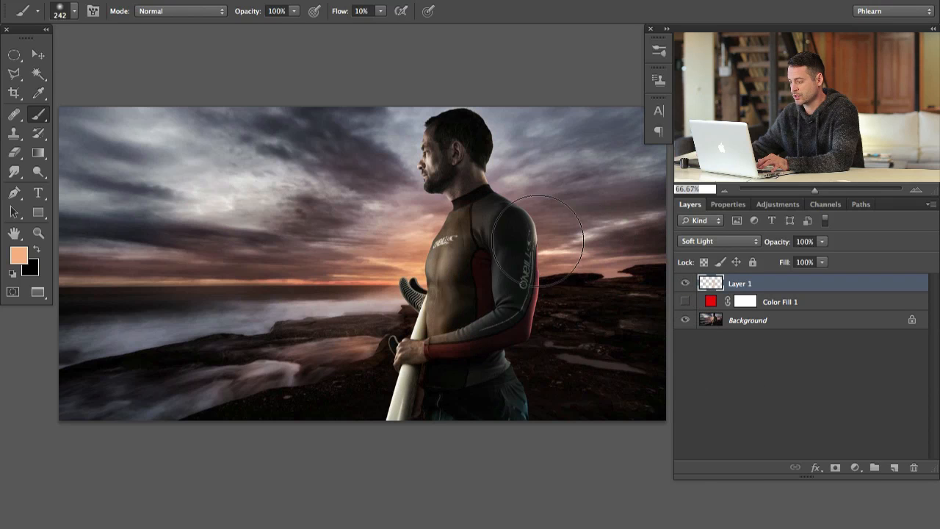
mouse_move(428, 386)
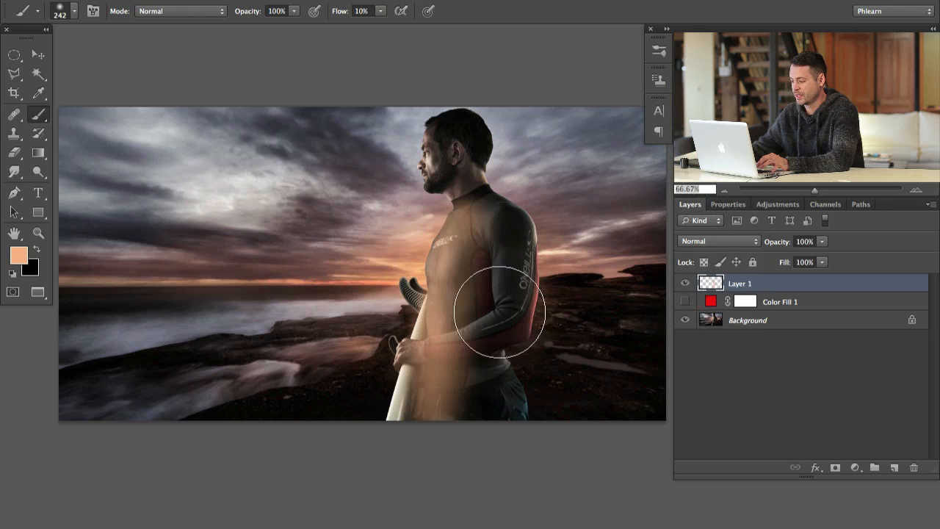
click(718, 241)
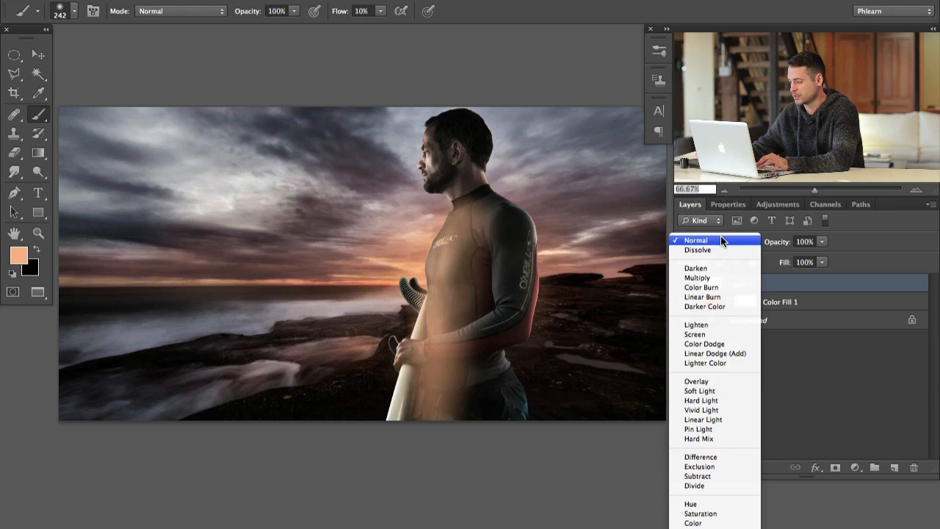
click(699, 390)
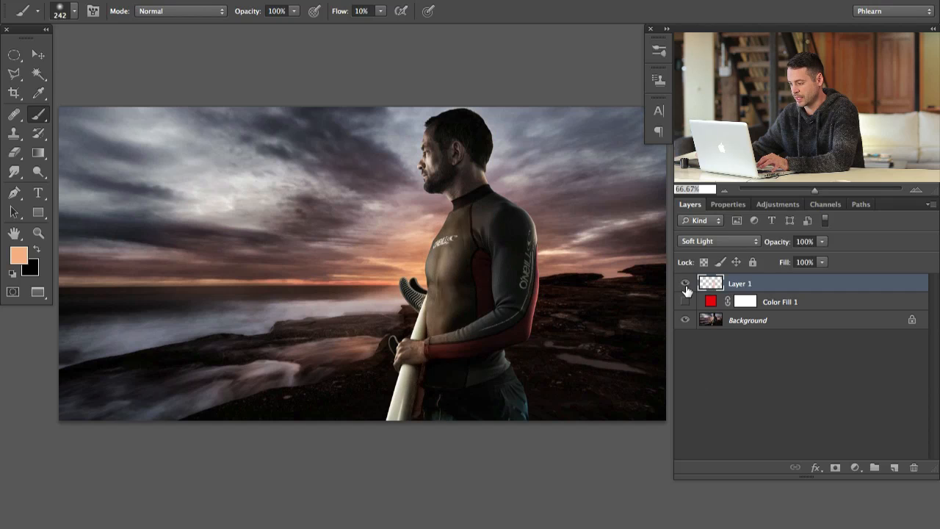
click(685, 301)
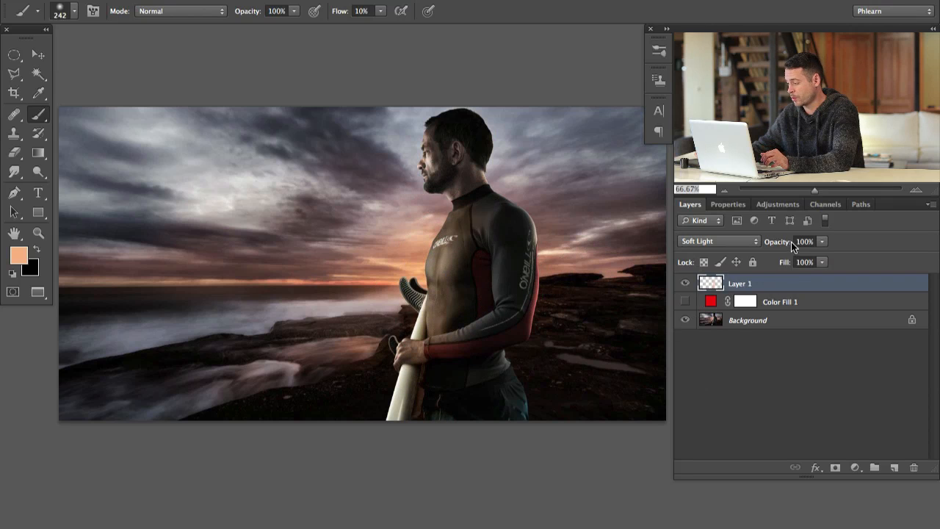
triple_click(803, 241)
text(48)
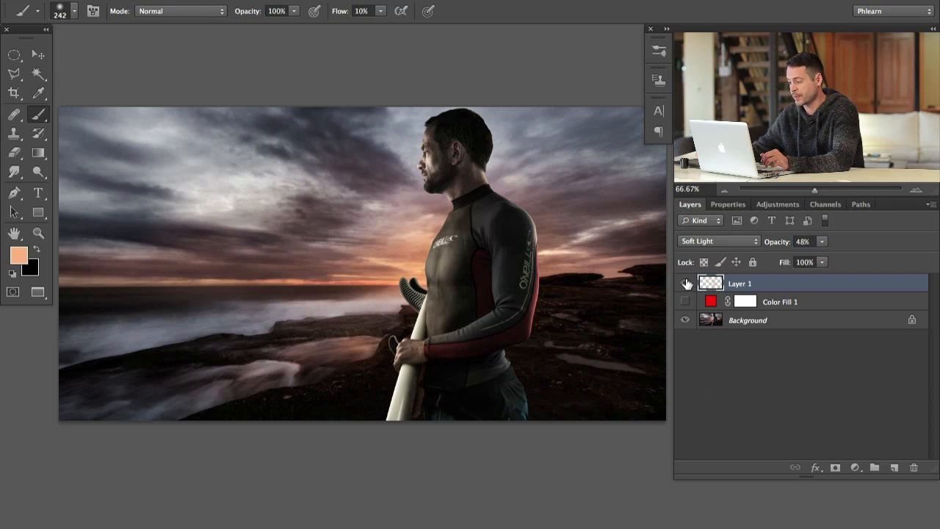
Step: Paint warm brown over the wetsuit on Layer 2 and blend it as Soft Light
click(685, 283)
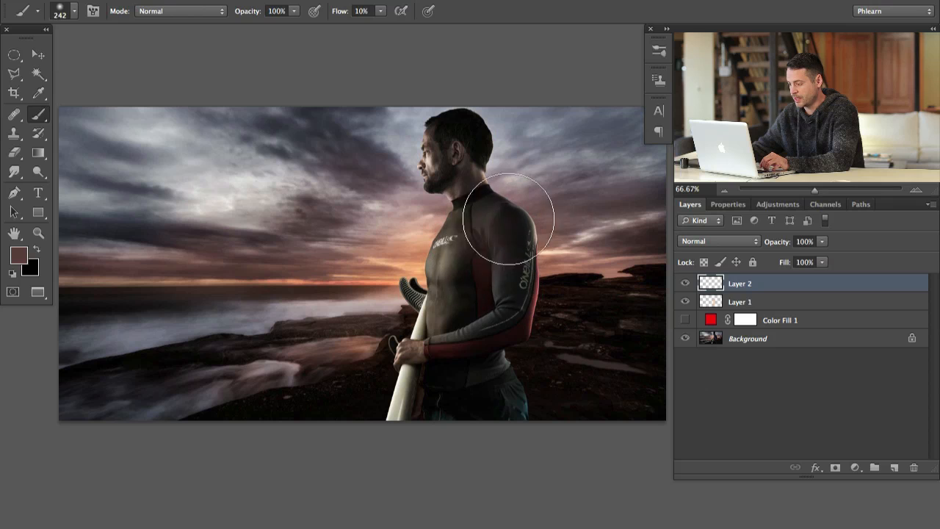
drag(506, 216, 503, 373)
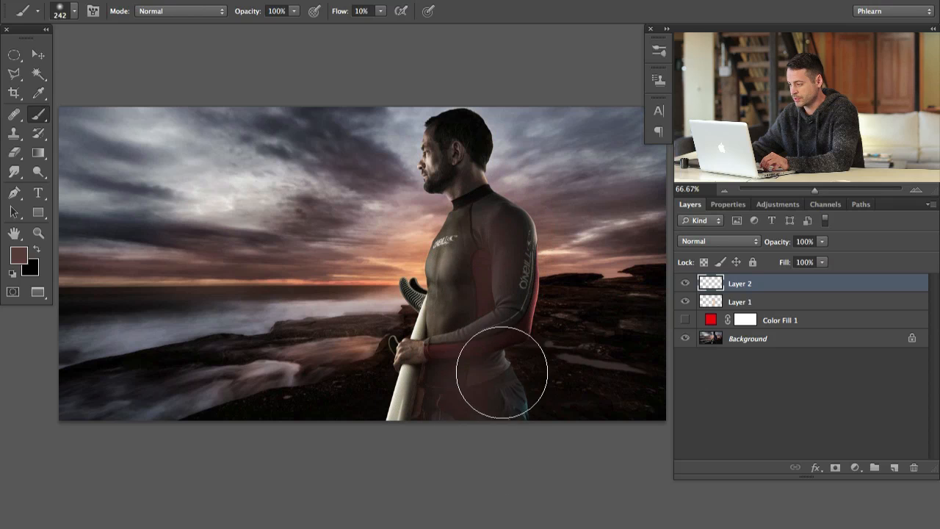
click(718, 241)
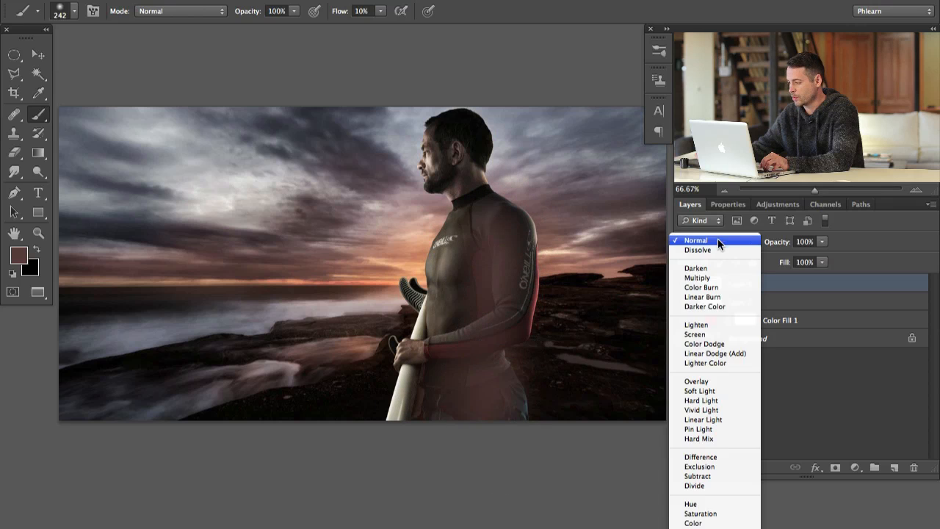
click(699, 390)
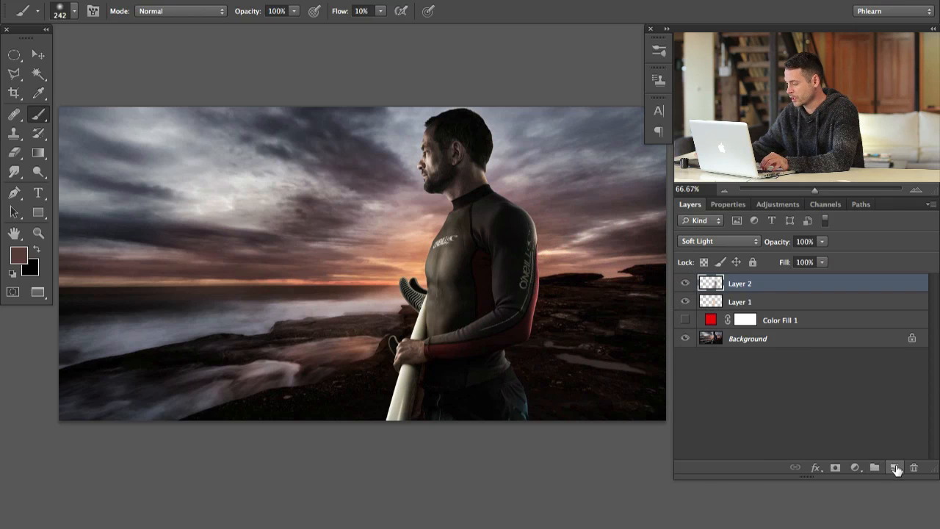
Step: Add Layer 3 in Soft Light and select Layer 1 to lower it to 33%
click(894, 467)
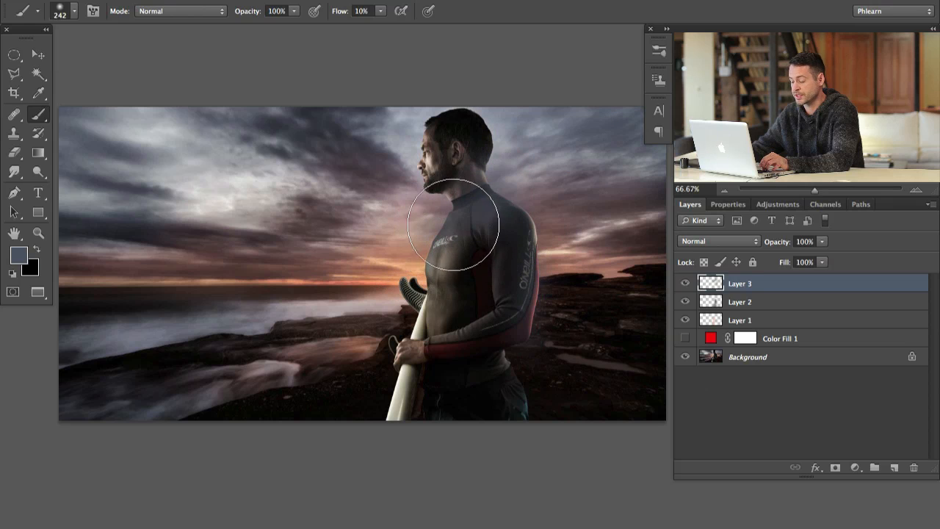
mouse_move(561, 264)
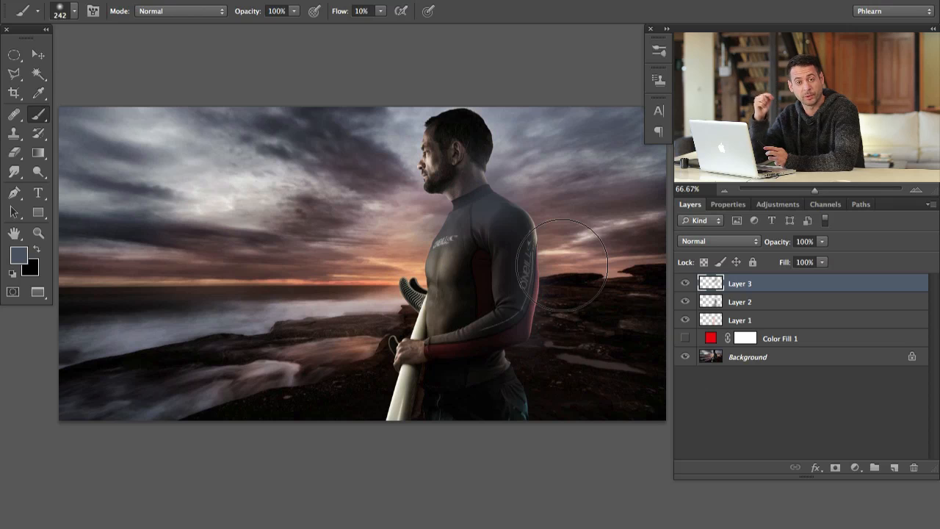
mouse_move(474, 198)
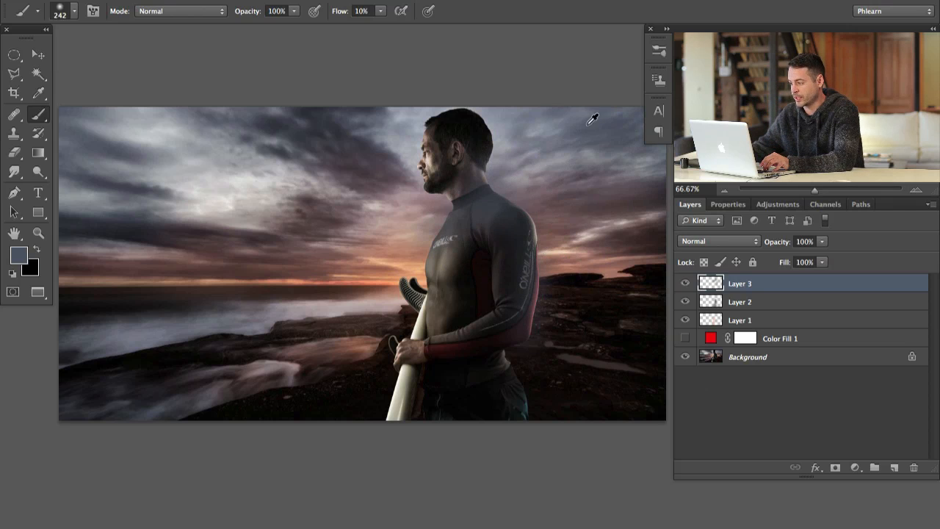
mouse_move(390, 246)
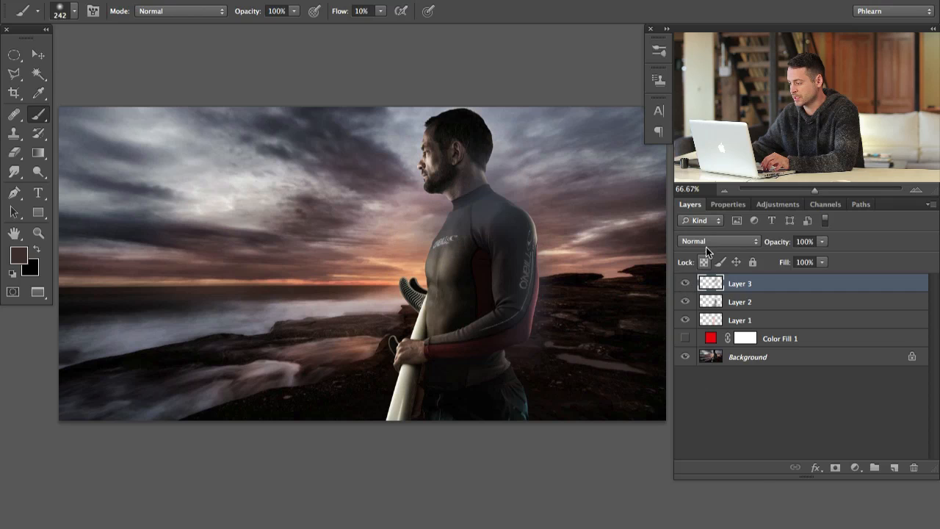
click(718, 241)
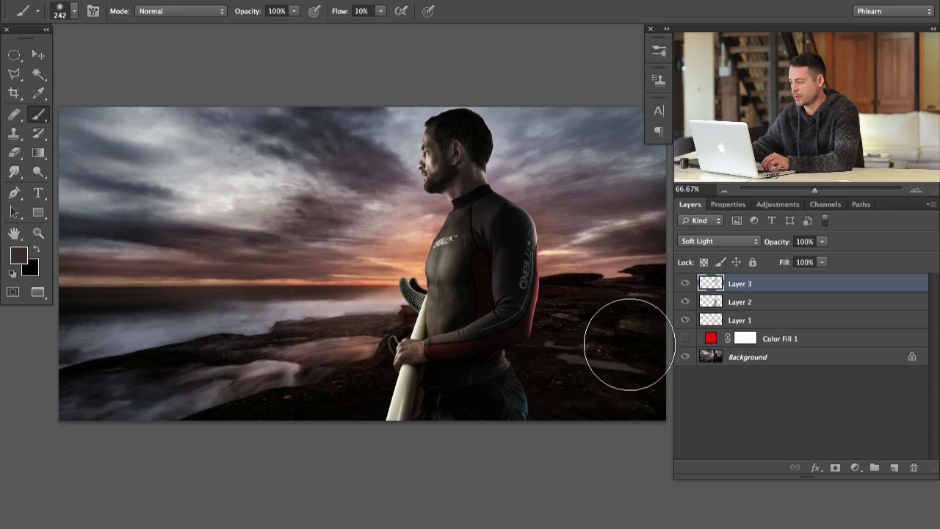
click(739, 319)
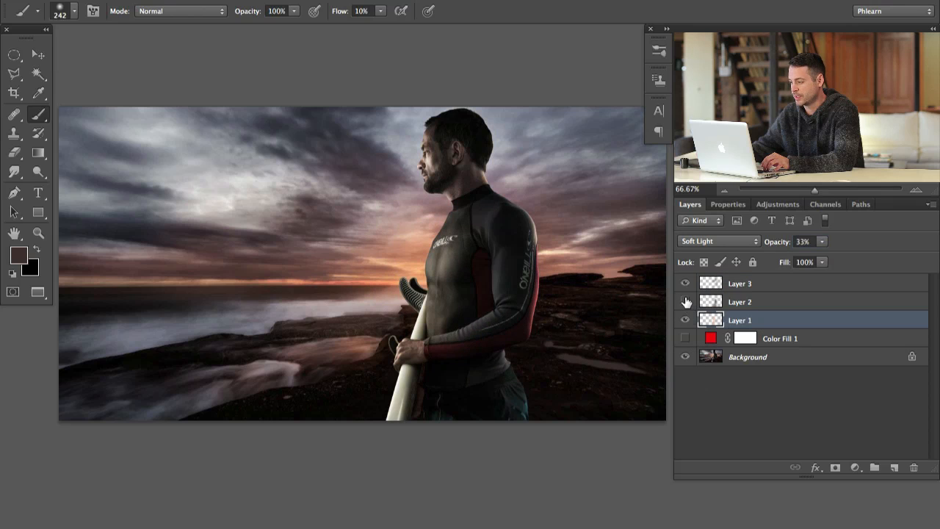
Step: Toggle Layer 2 and Group 1 to compare the wetsuit, then hide Color Fill 1
click(684, 301)
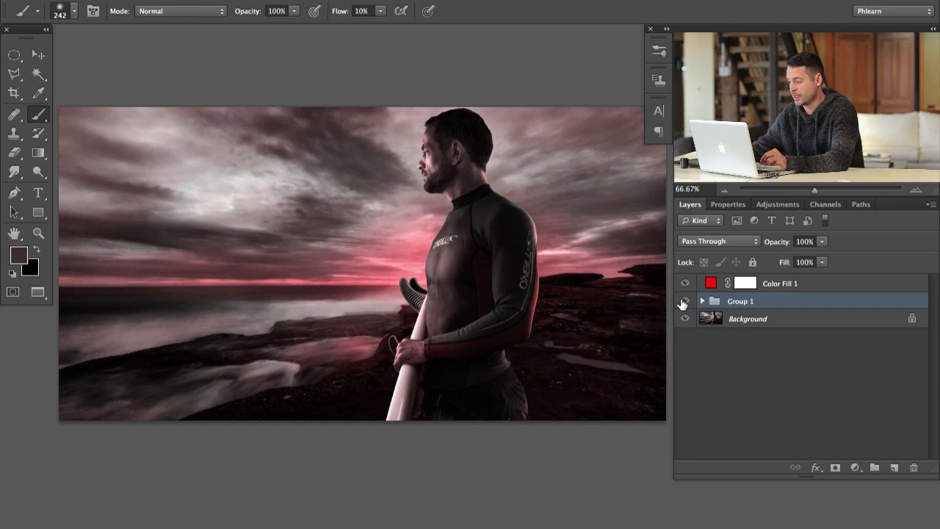
click(684, 300)
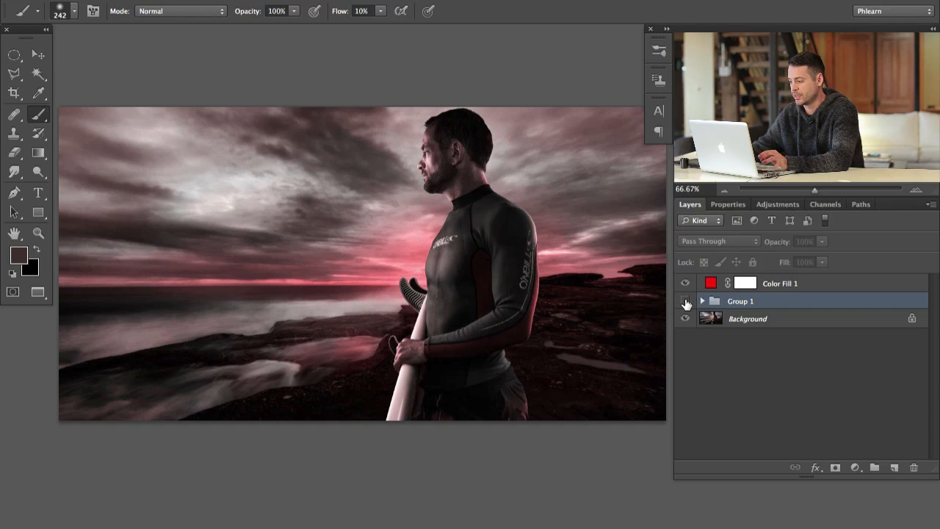
click(684, 300)
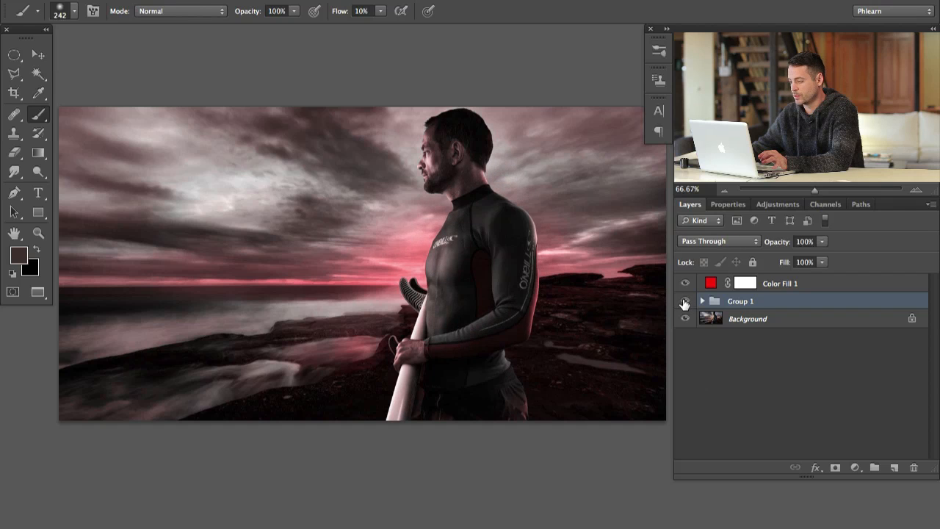
click(684, 283)
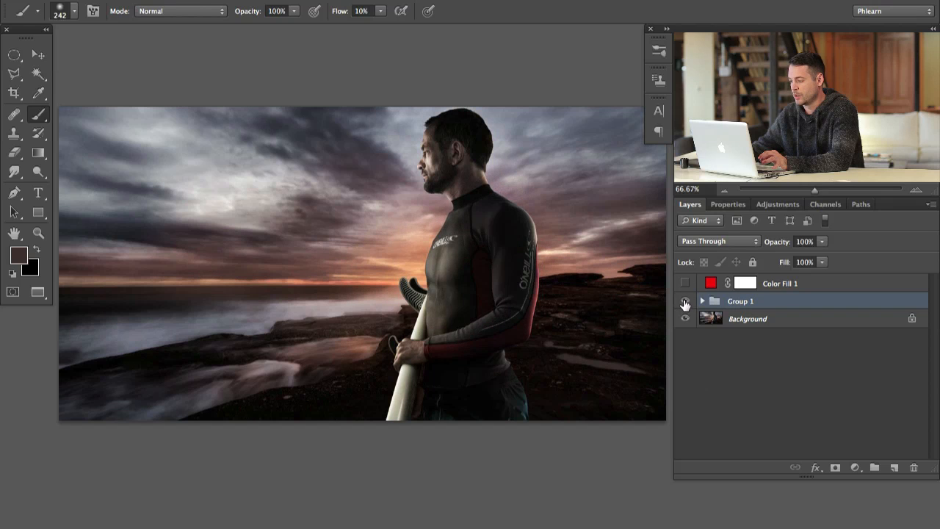
Step: Toggle Group 1's visibility to compare the masked wetsuit colour before and after
click(684, 301)
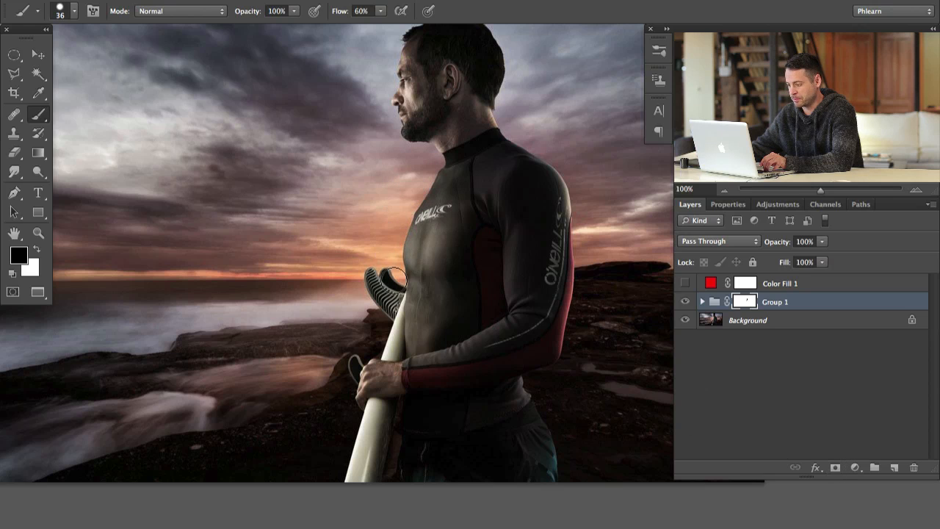
mouse_move(582, 163)
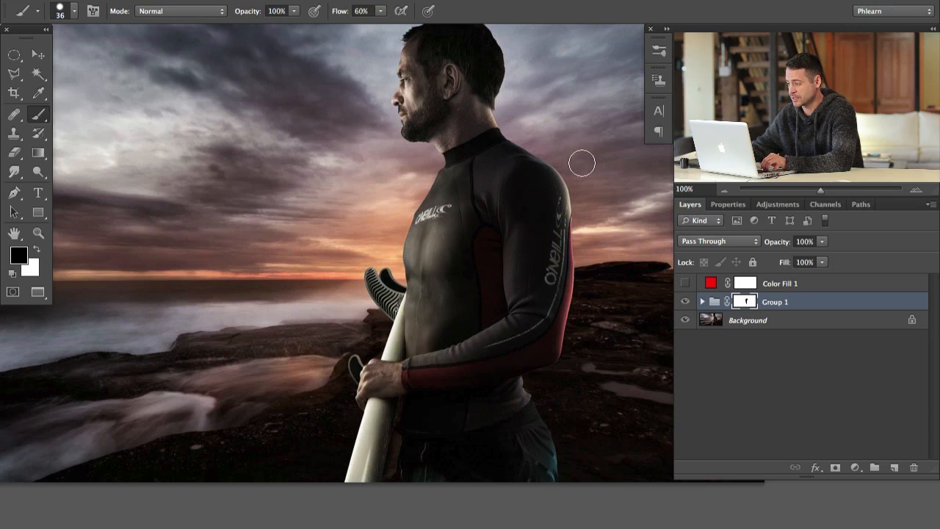
mouse_move(578, 194)
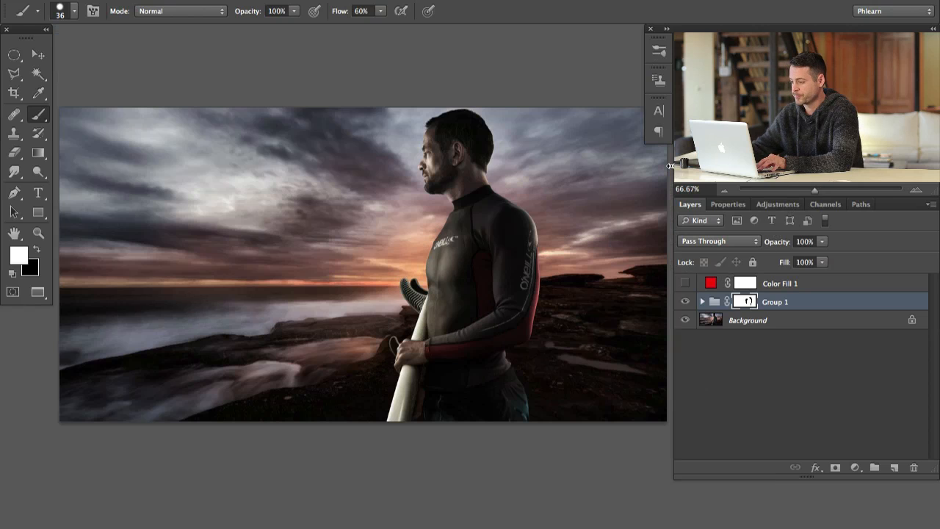
click(685, 301)
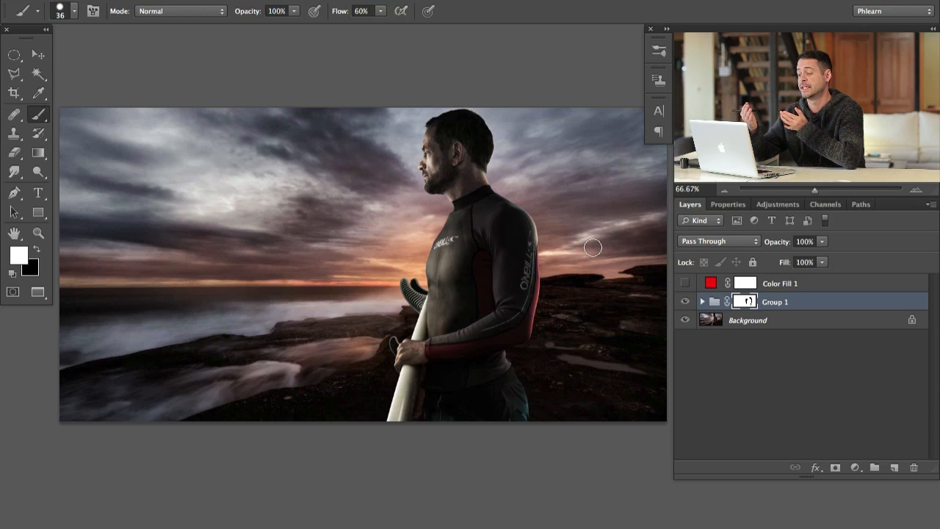
mouse_move(460, 222)
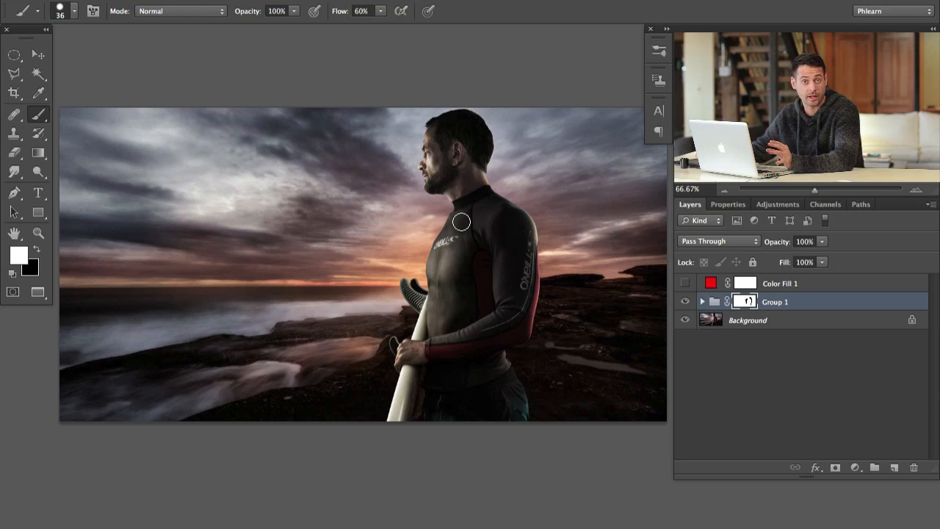
click(684, 301)
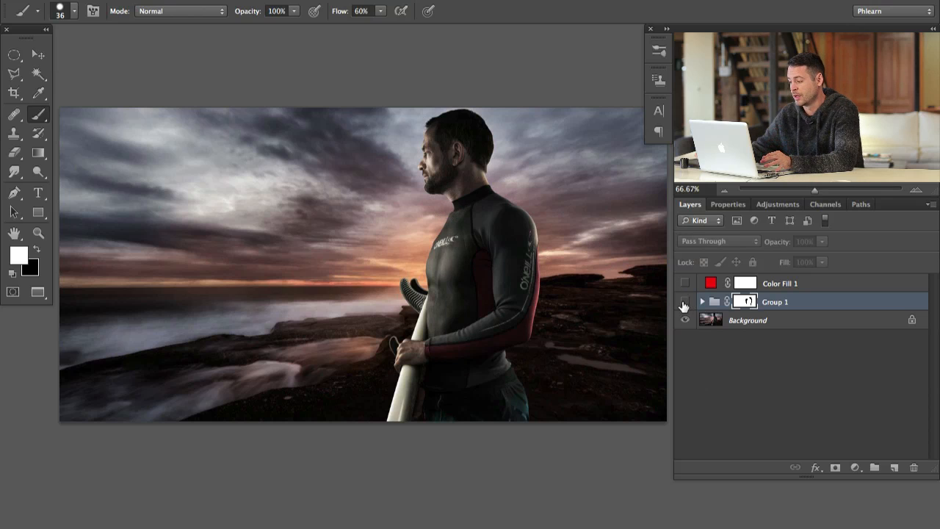